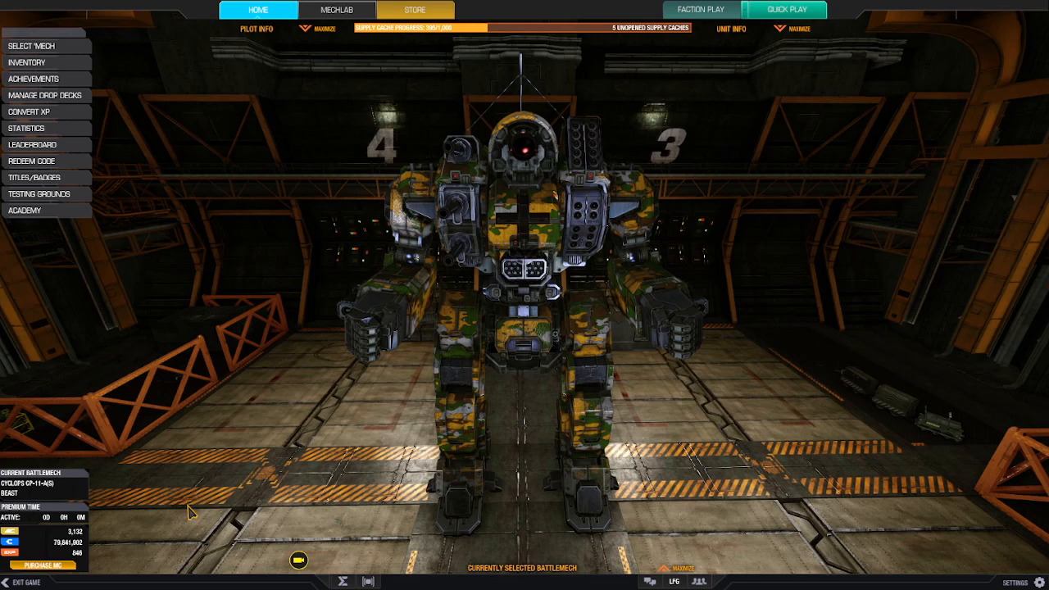
pyautogui.moveTo(455, 433)
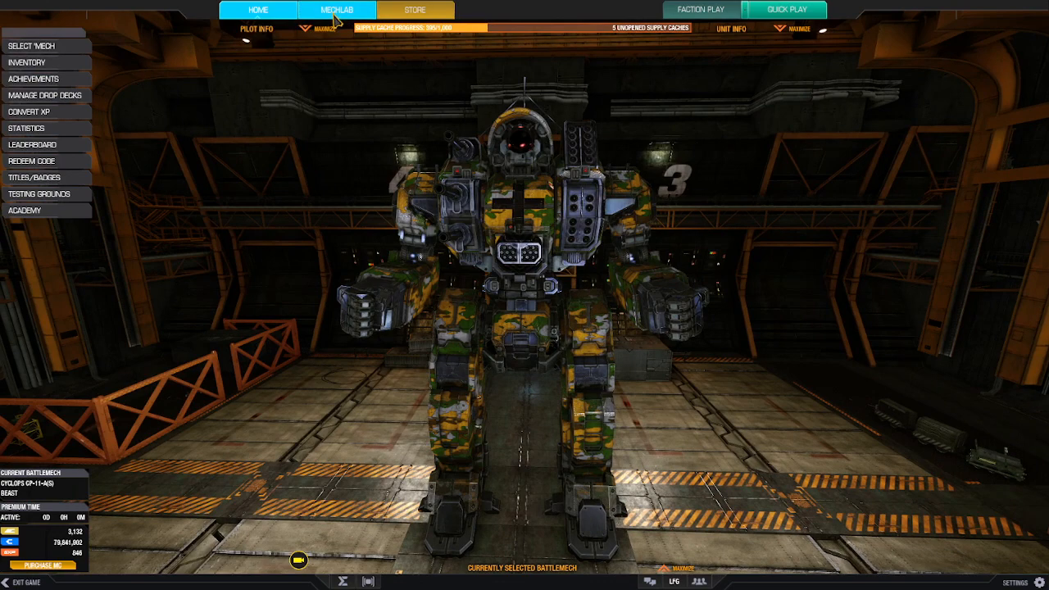
# - Open the MechLab loadout page for the Beast, showing its 90-ton AC/5 build
pyautogui.click(337, 9)
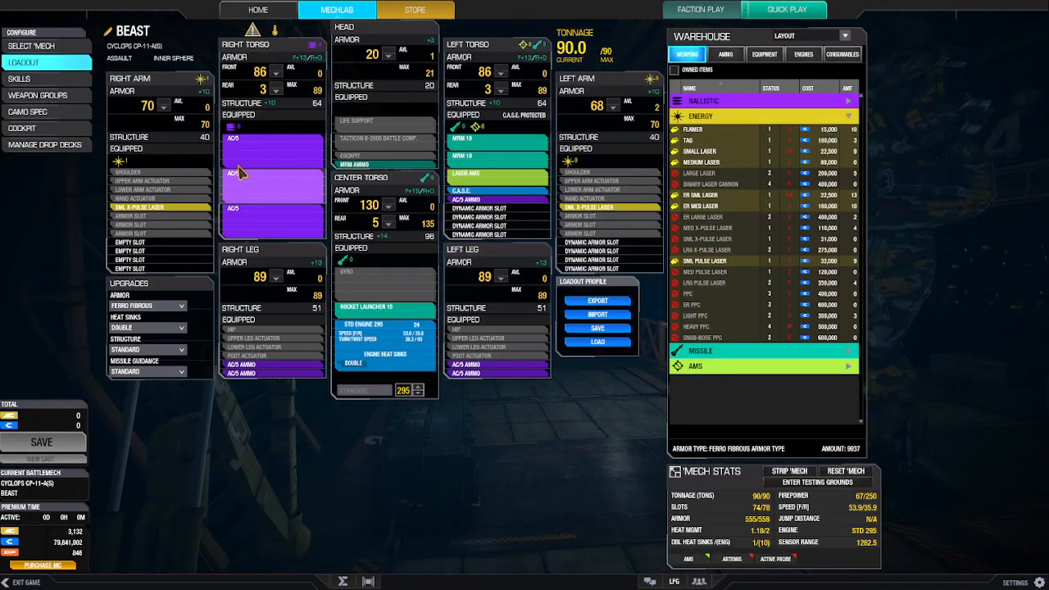
pyautogui.moveTo(385, 325)
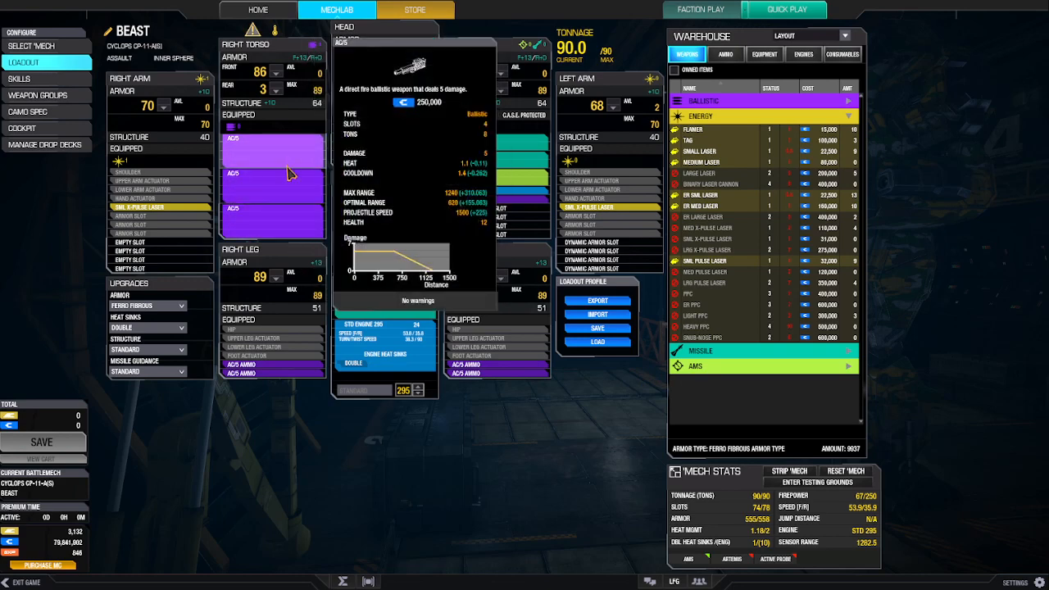
pyautogui.moveTo(293, 226)
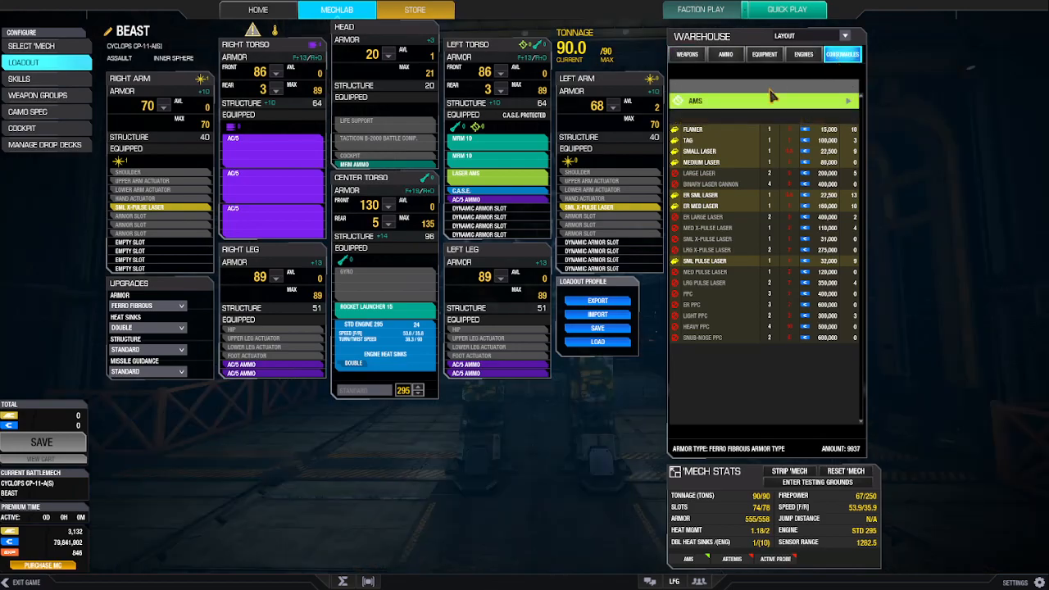
# - Switch the warehouse to the Weapons list to check AC/5 stats
pyautogui.click(842, 54)
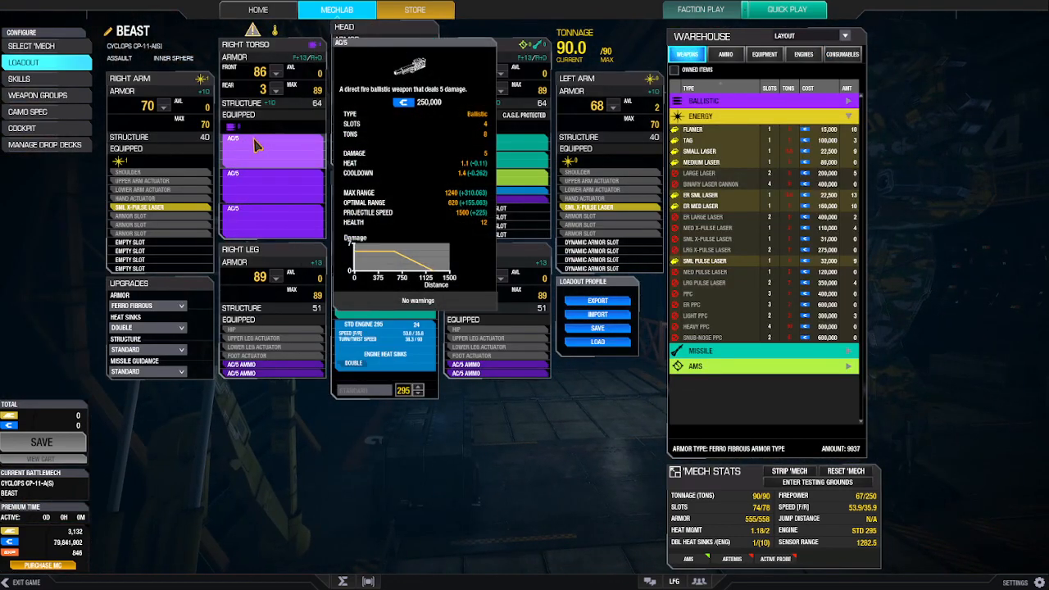
pyautogui.moveTo(268, 151)
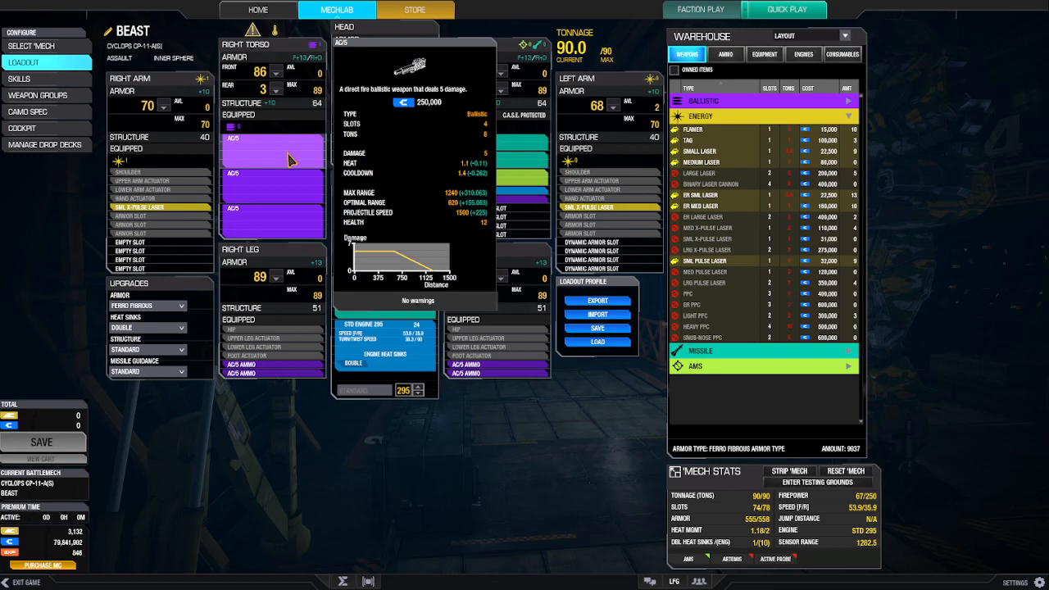
pyautogui.moveTo(288, 170)
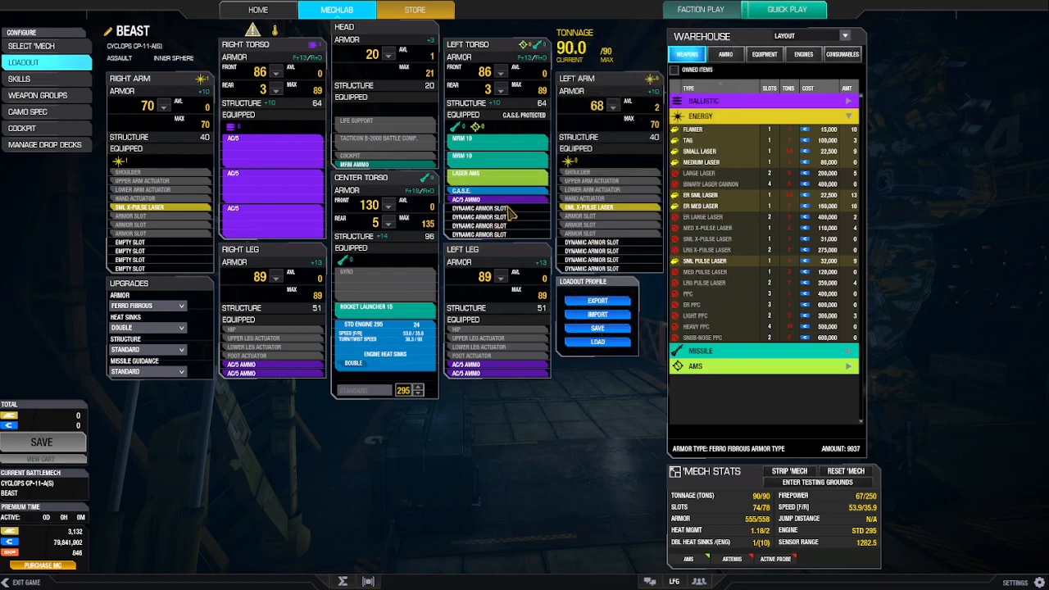
pyautogui.moveTo(500, 199)
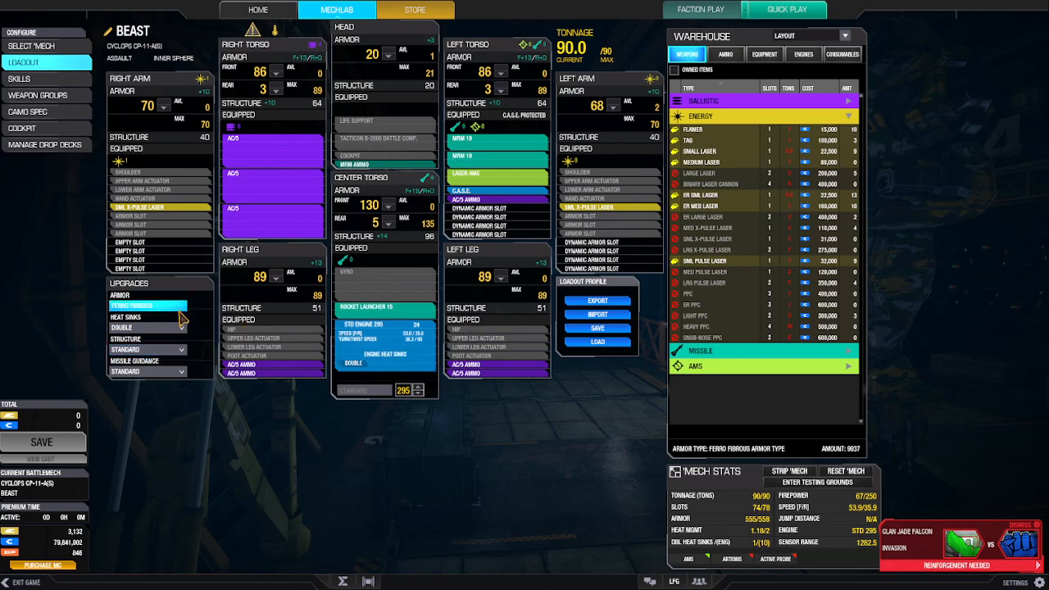
pyautogui.click(149, 305)
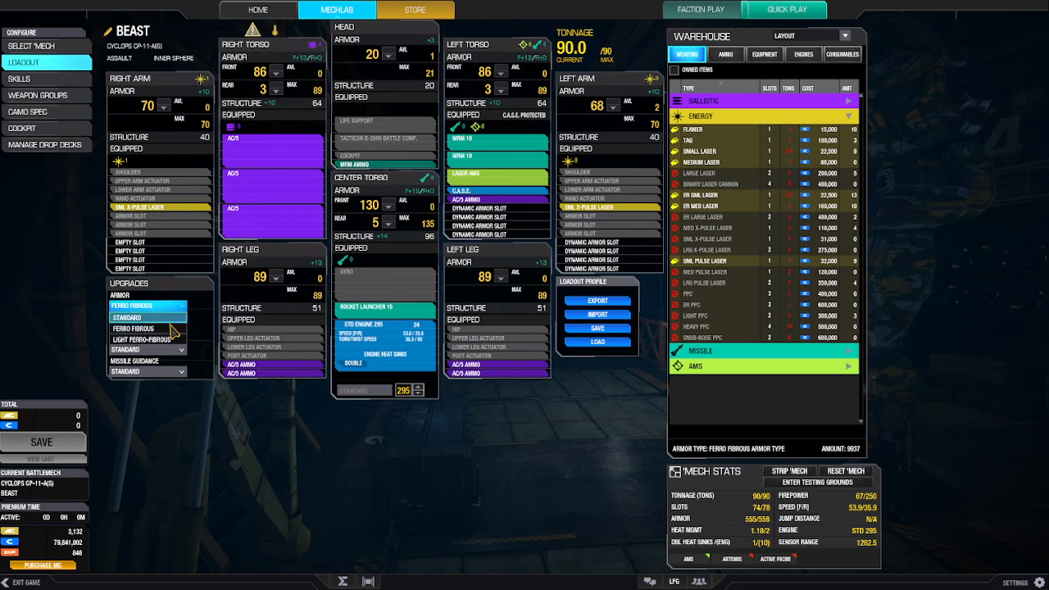
pyautogui.moveTo(148, 338)
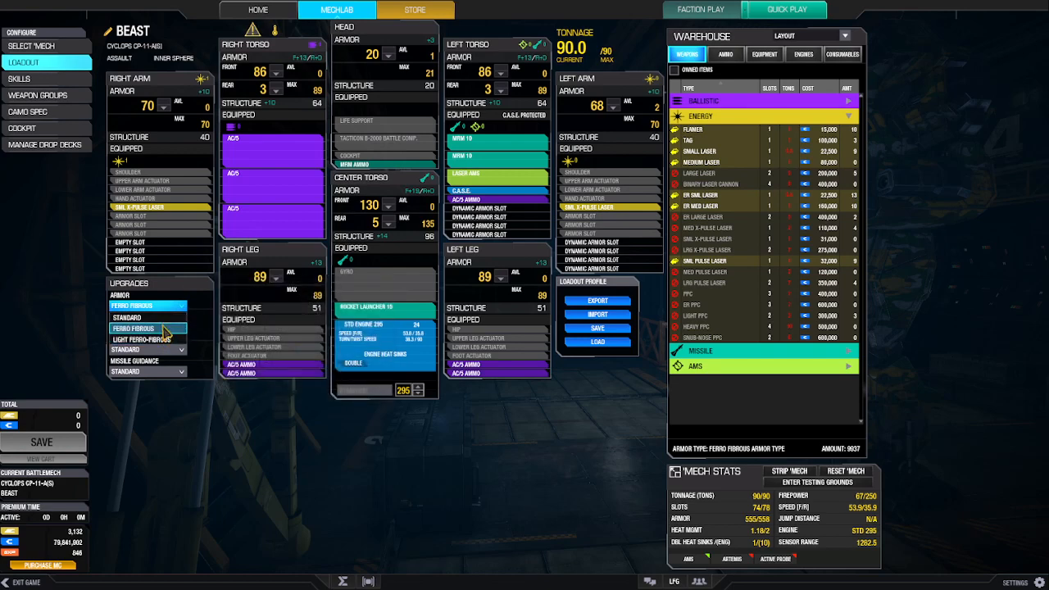
pyautogui.moveTo(148, 328)
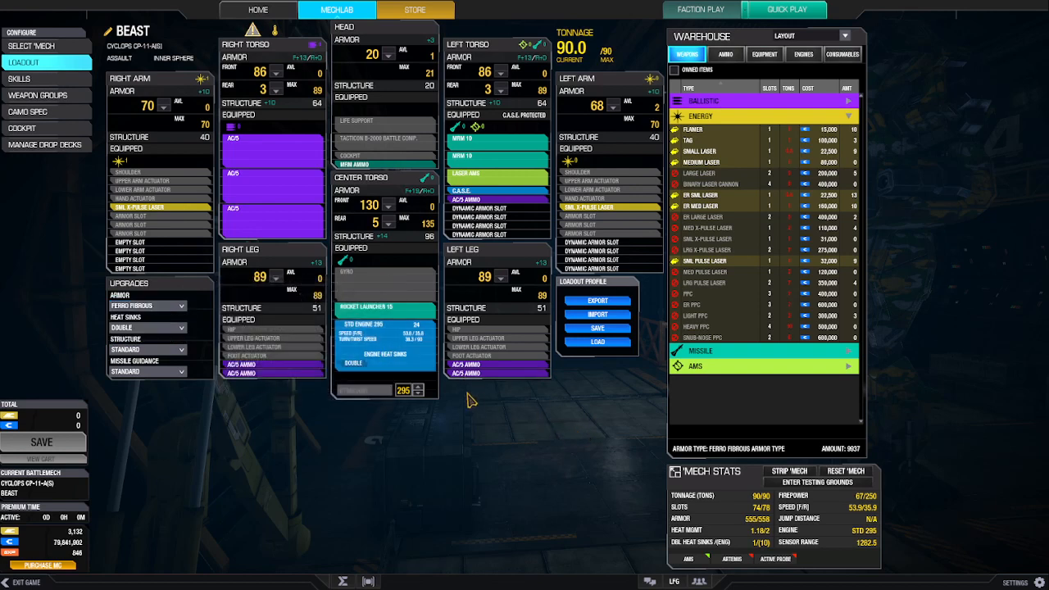
pyautogui.moveTo(281, 97)
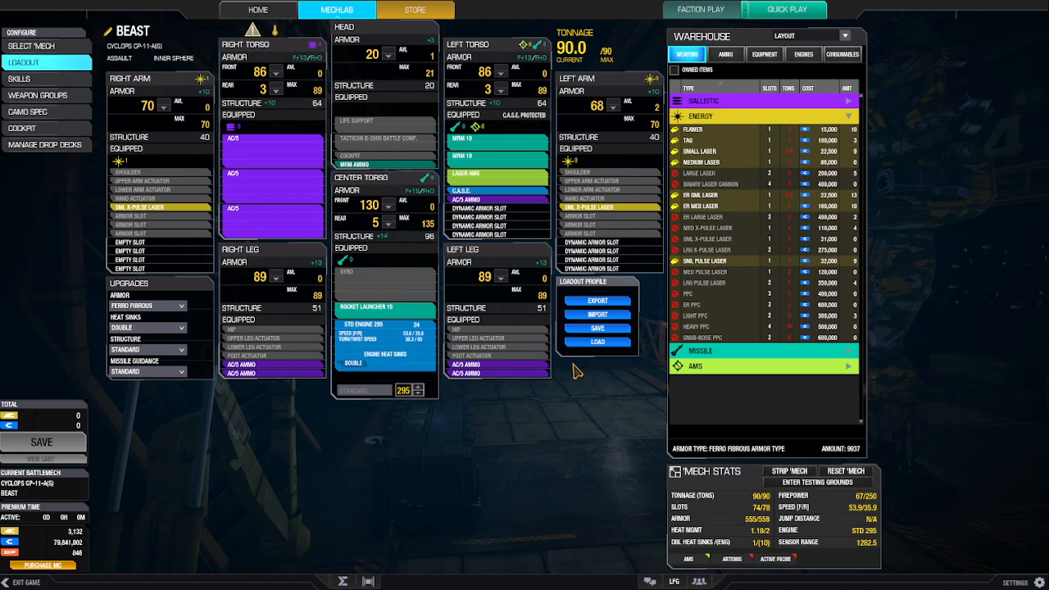
pyautogui.moveTo(489, 359)
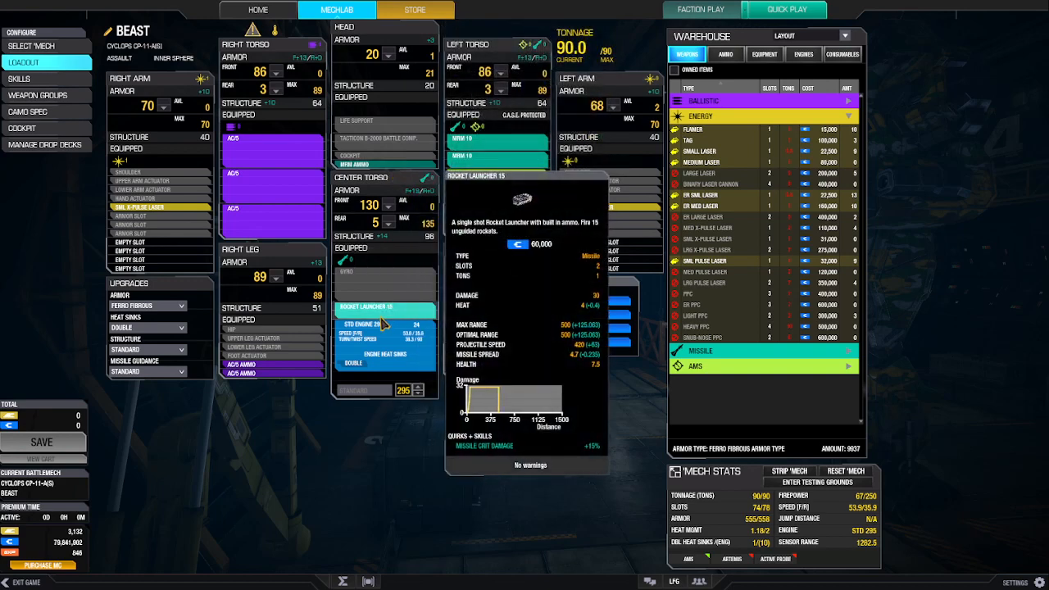
pyautogui.moveTo(378, 320)
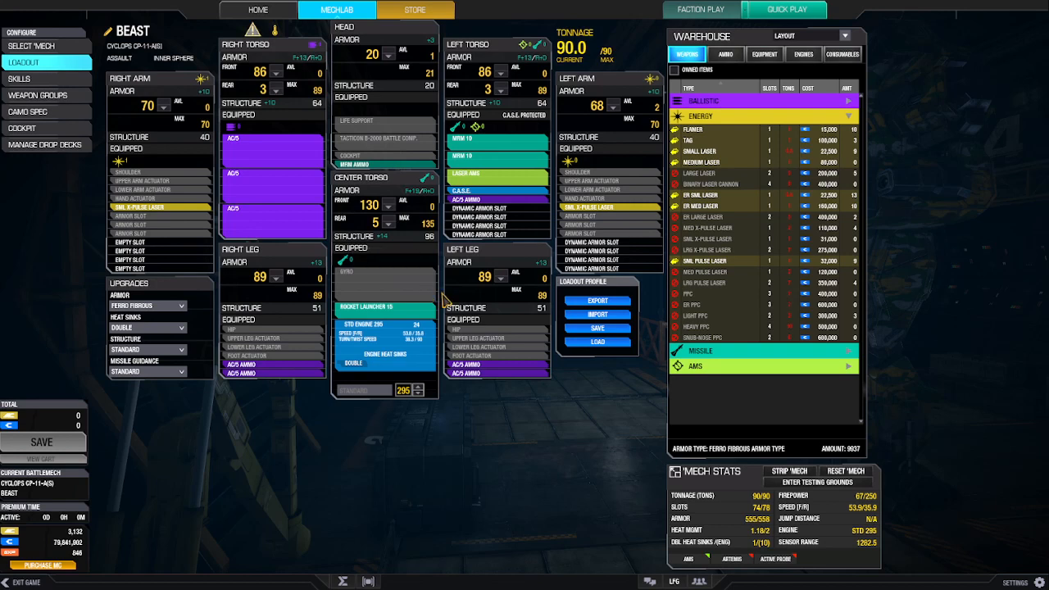
pyautogui.moveTo(554, 251)
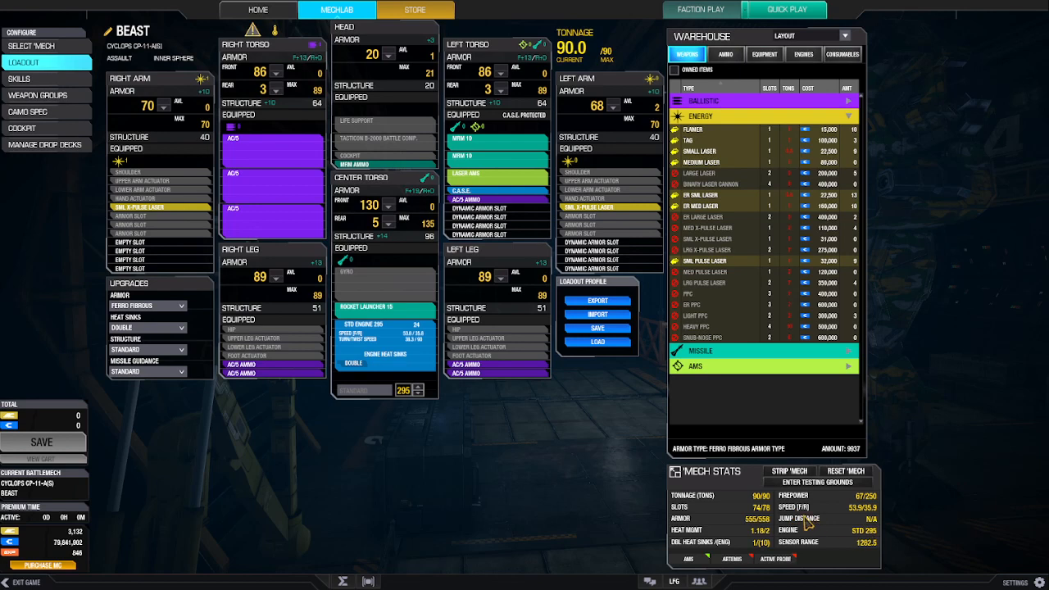
pyautogui.moveTo(1009, 504)
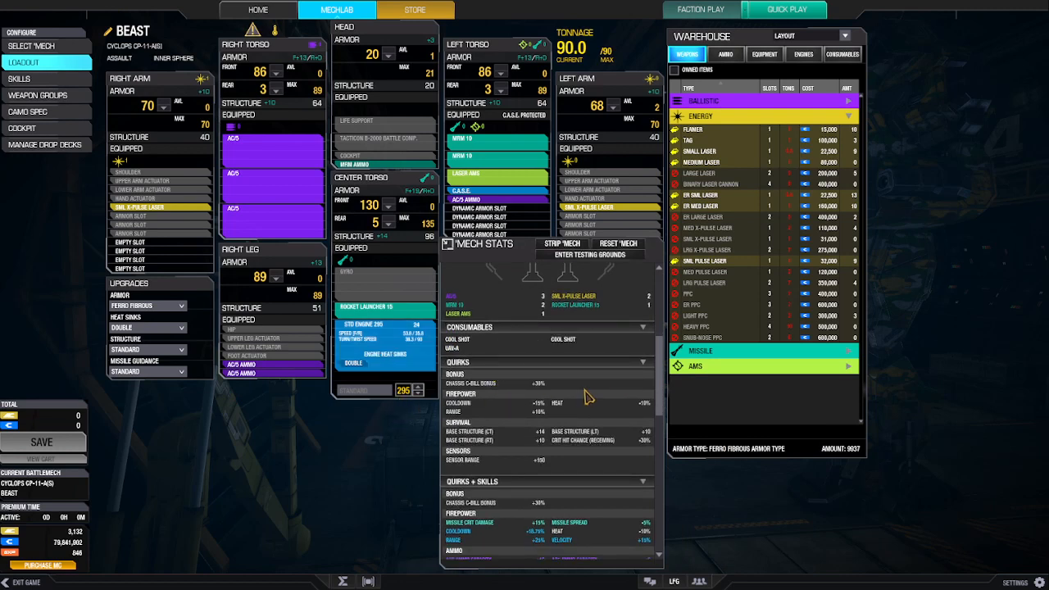
pyautogui.moveTo(620, 414)
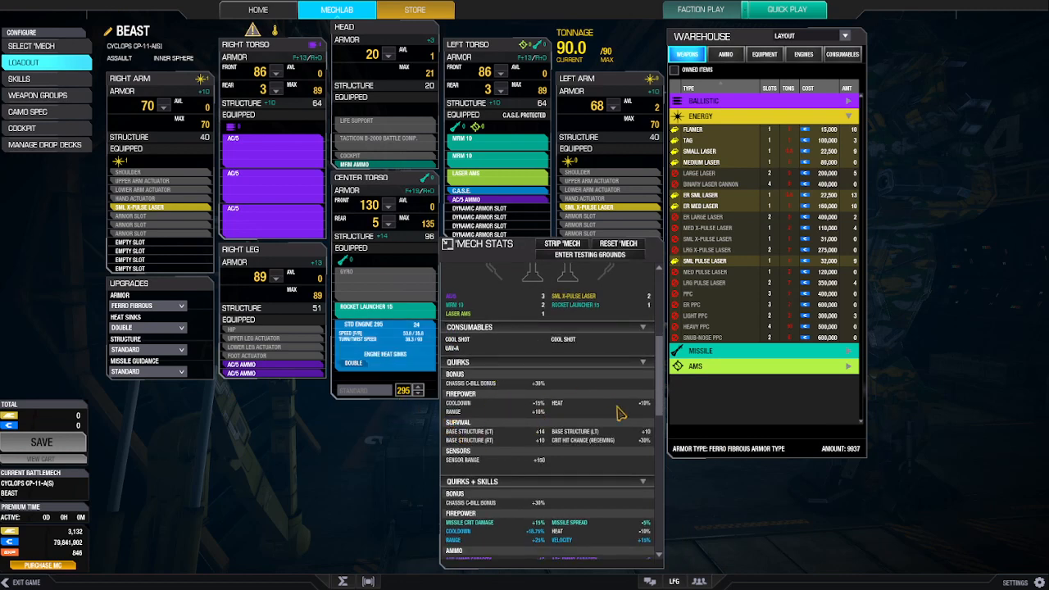
pyautogui.moveTo(570, 427)
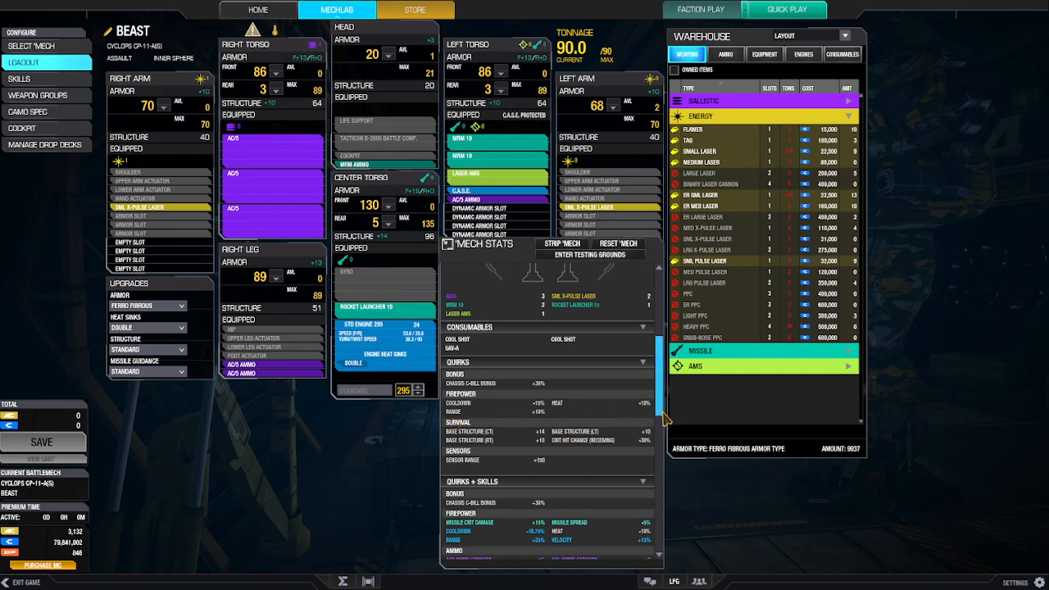
pyautogui.moveTo(526, 456)
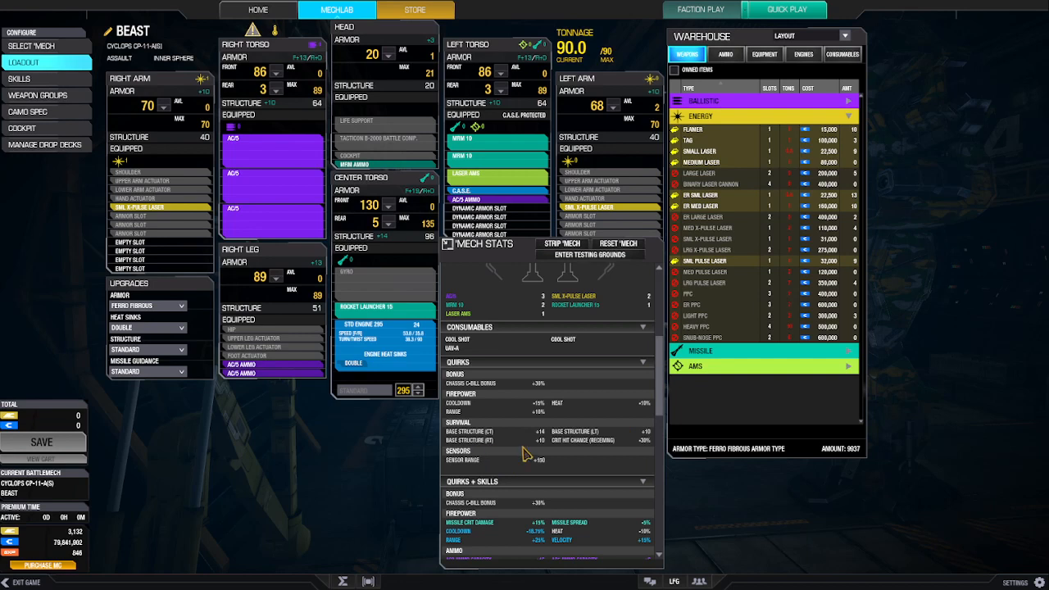
pyautogui.moveTo(578, 452)
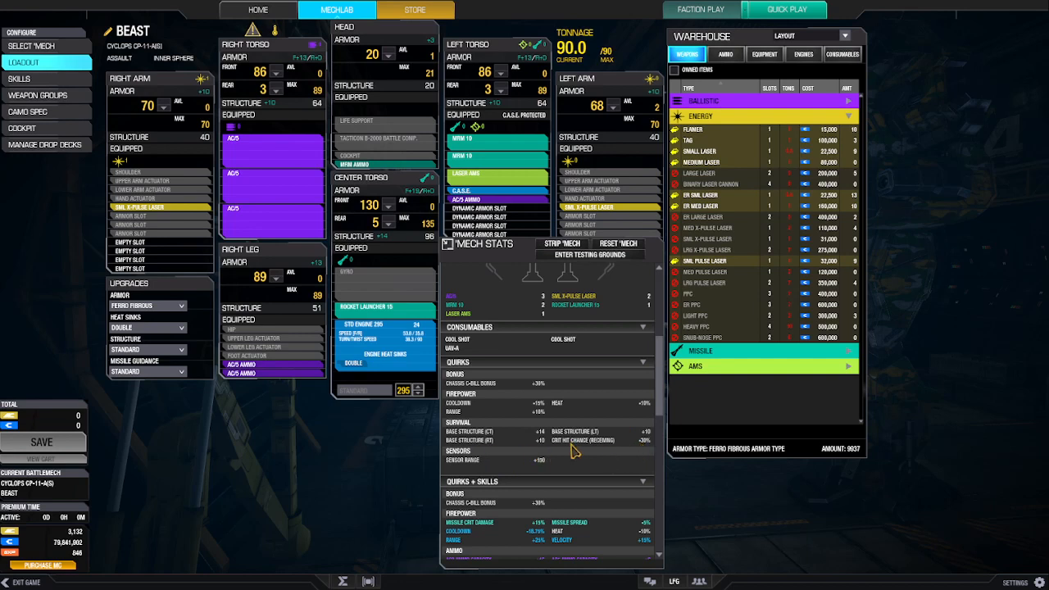
pyautogui.moveTo(651, 455)
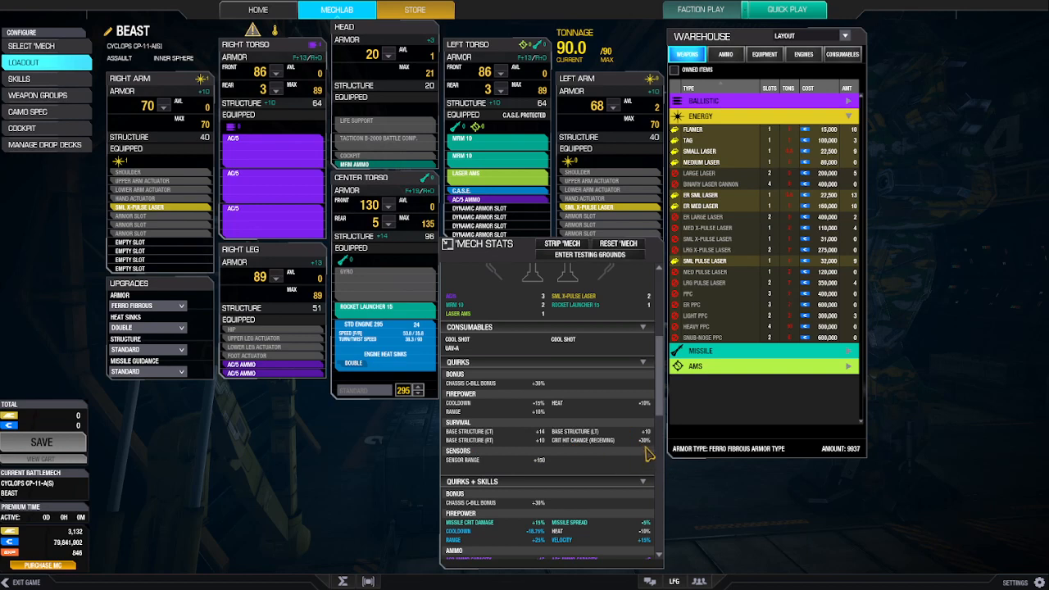
pyautogui.moveTo(471, 478)
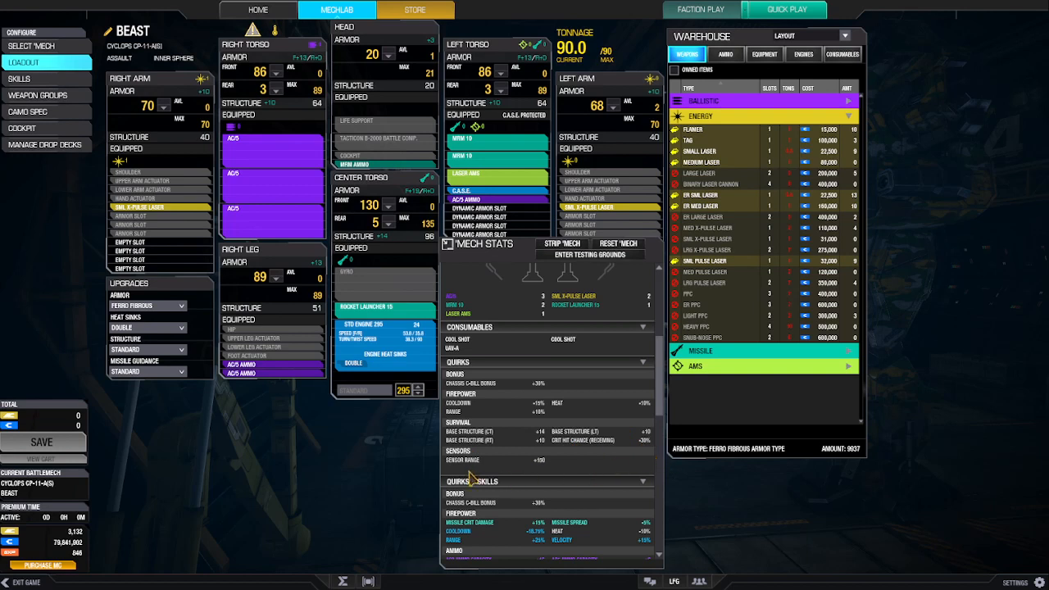
pyautogui.moveTo(535, 422)
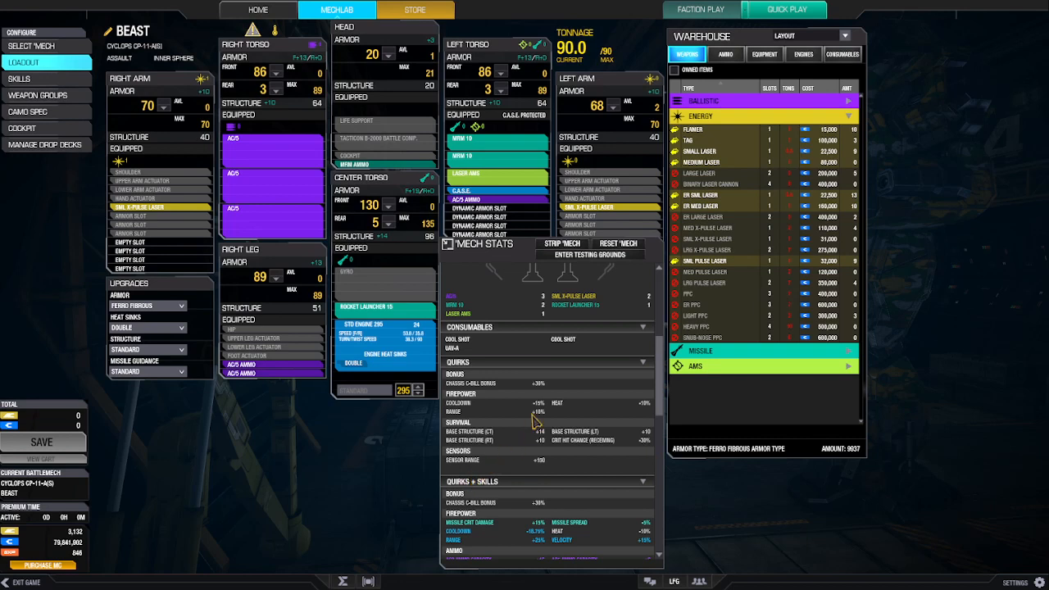
pyautogui.moveTo(480, 314)
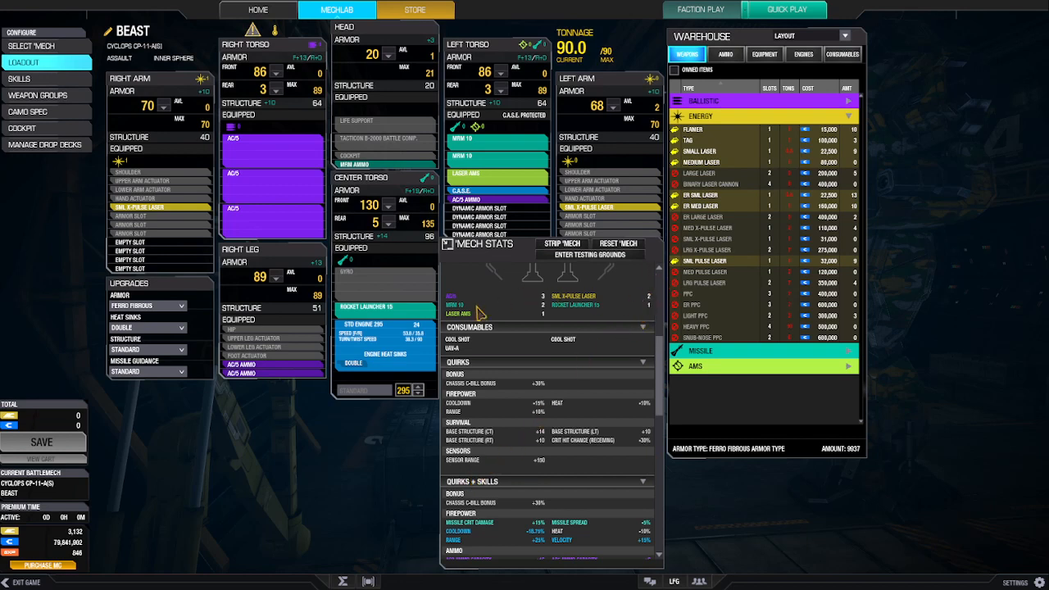
pyautogui.moveTo(453, 259)
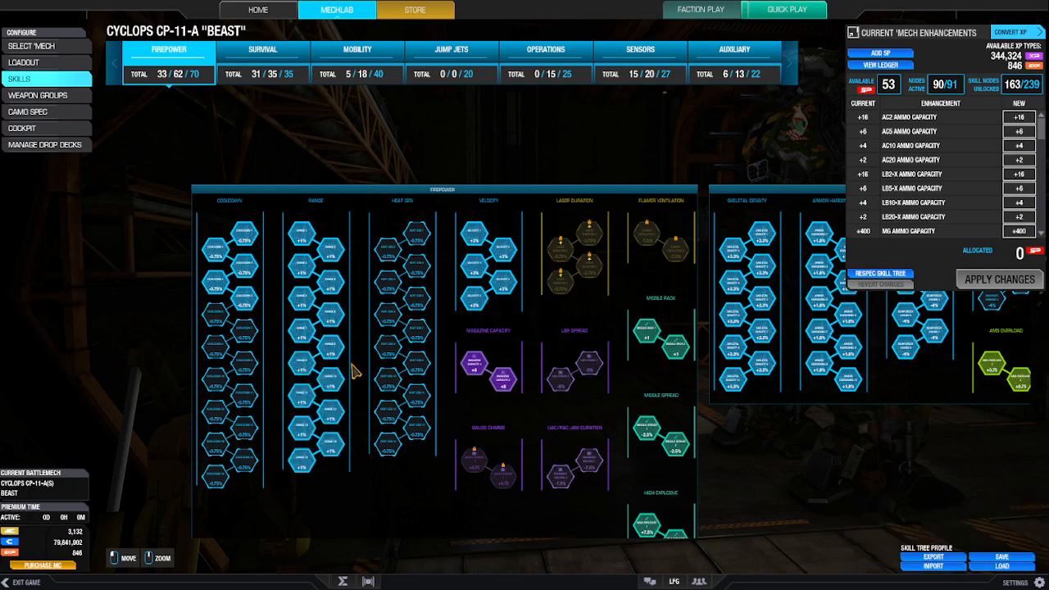
pyautogui.moveTo(430, 480)
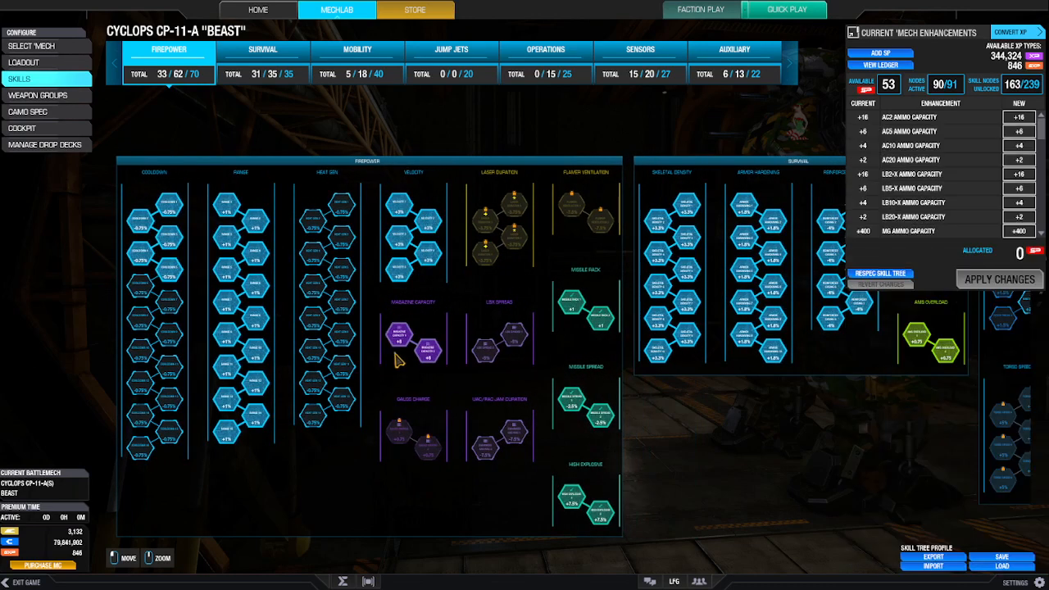
pyautogui.moveTo(455, 361)
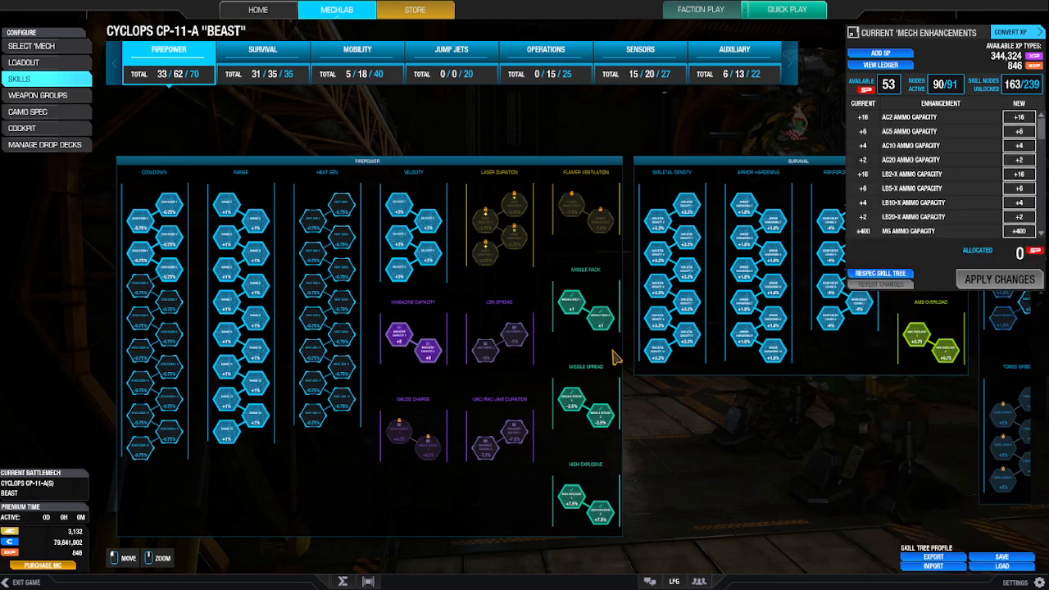
pyautogui.moveTo(398, 270)
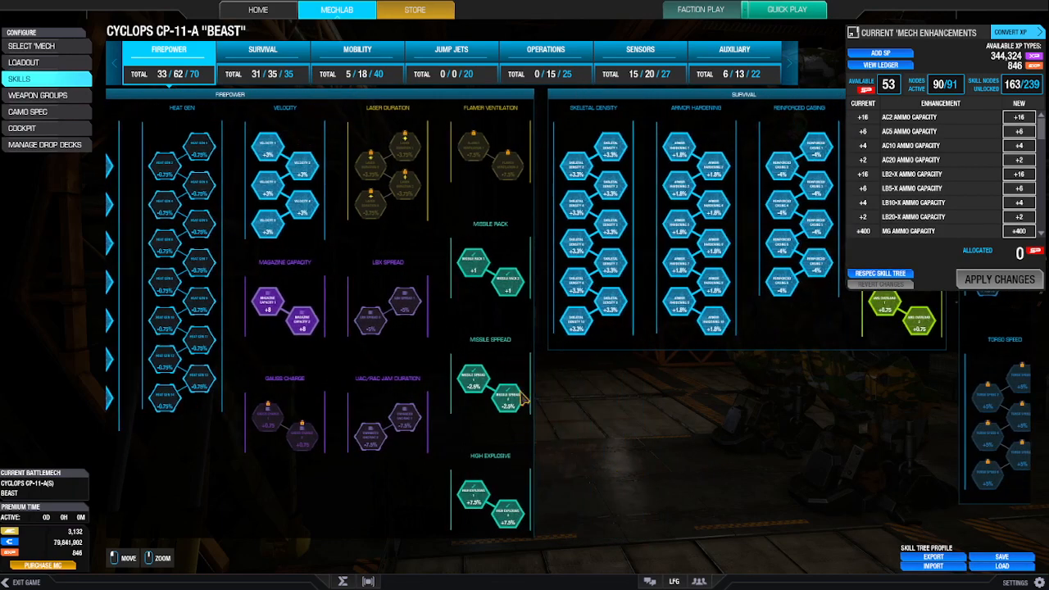
# - Jump through the Survival, Mobility and Operations skill trees in turn
pyautogui.click(263, 49)
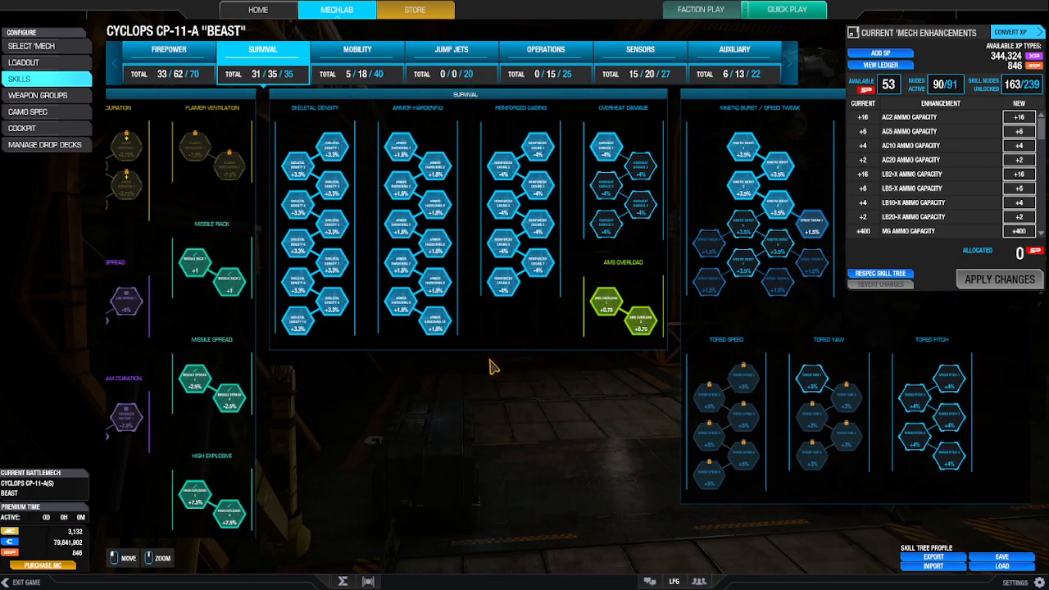
pyautogui.moveTo(490, 143)
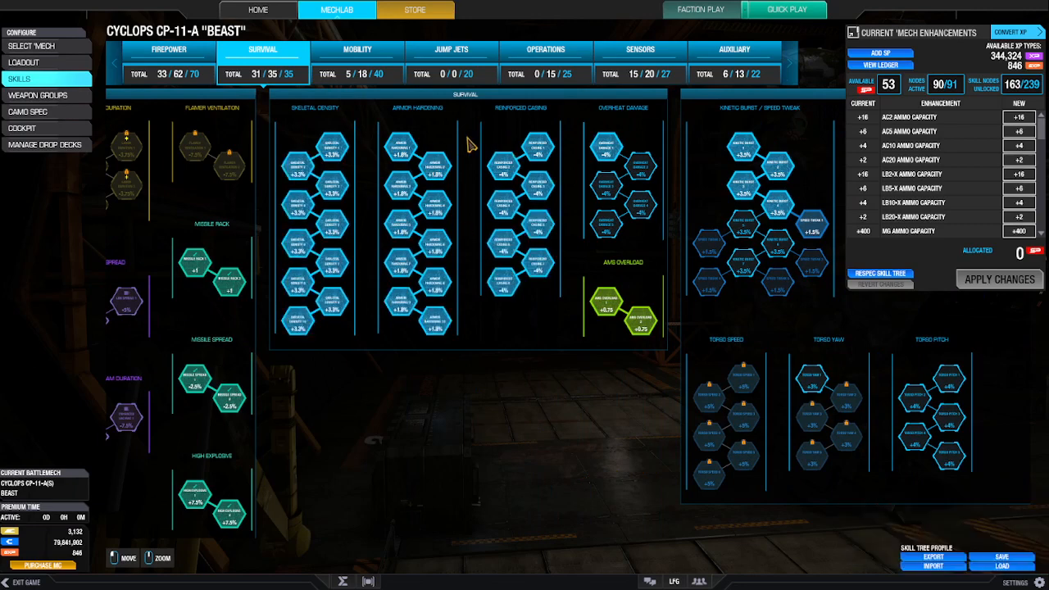
pyautogui.moveTo(537, 148)
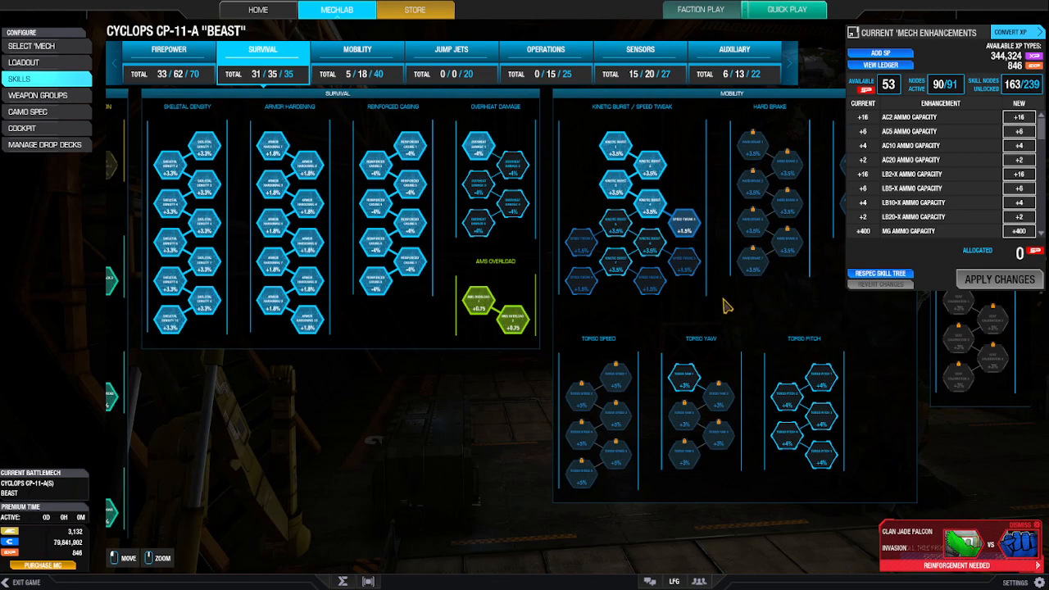
pyautogui.click(356, 50)
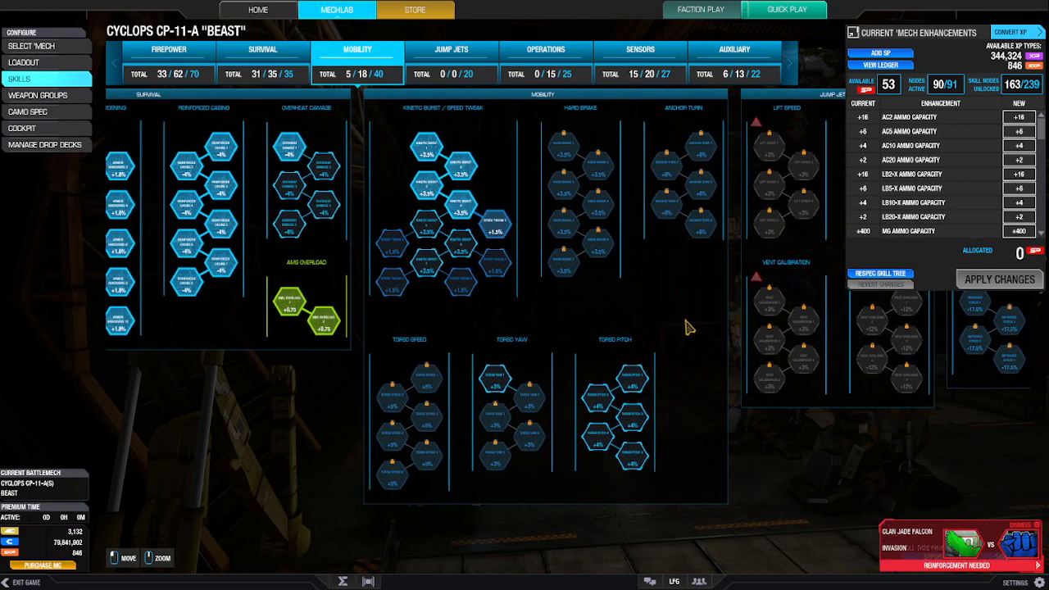
pyautogui.click(545, 50)
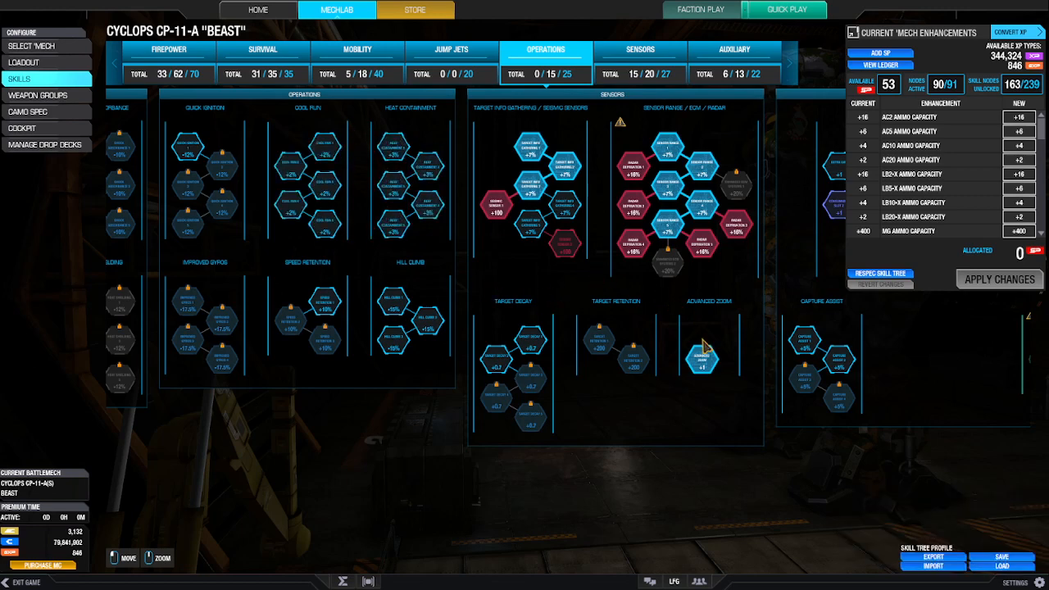
# - Jump to the Sensors skill tree, showing Sensors and Auxiliary categories
pyautogui.click(640, 49)
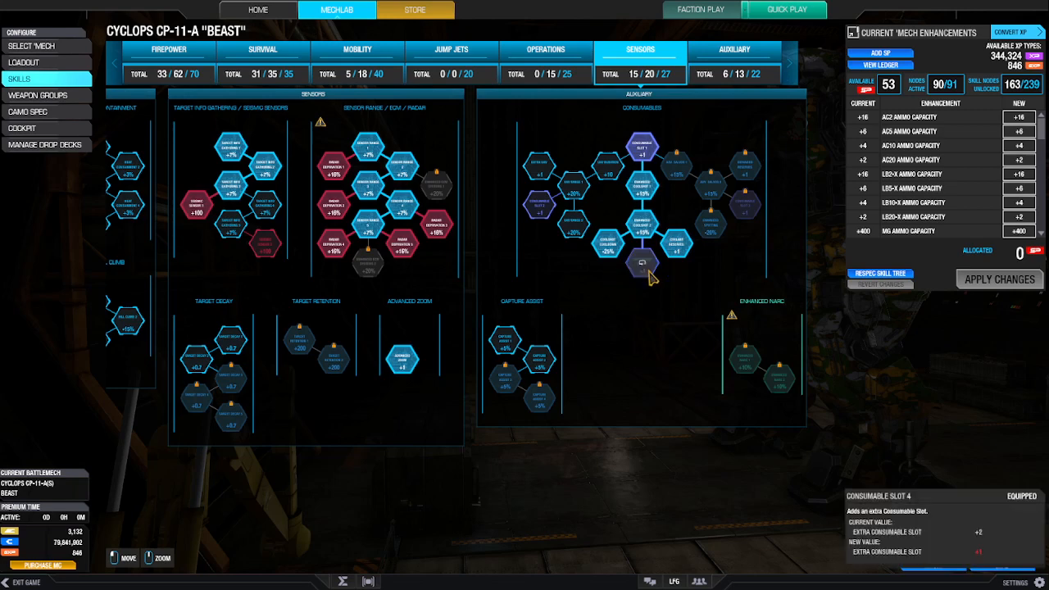
# - View the Beast's weapon groups, then go back to the home hangar
pyautogui.click(35, 95)
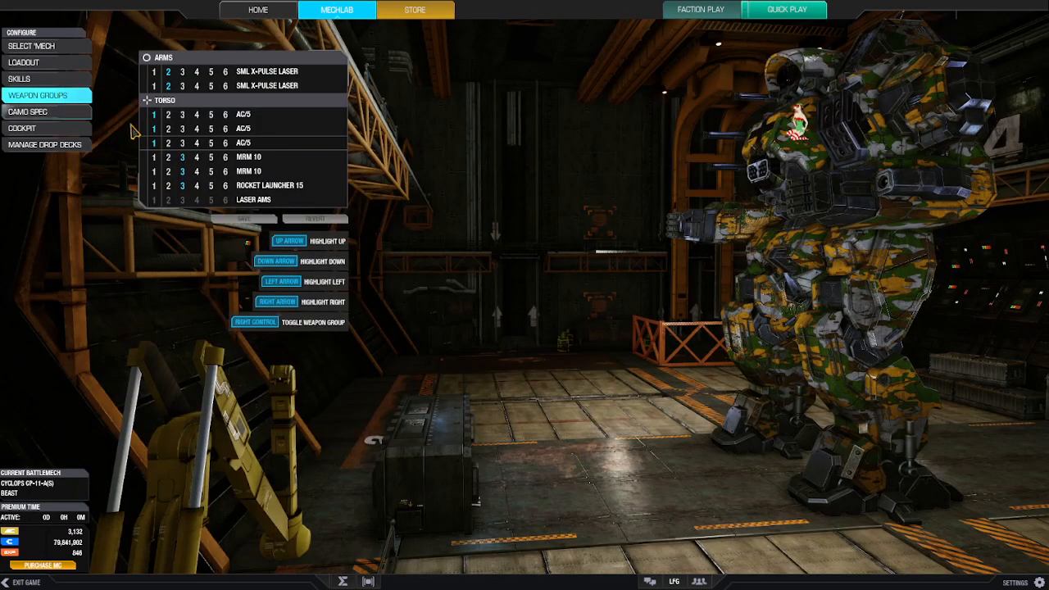
pyautogui.moveTo(168, 115)
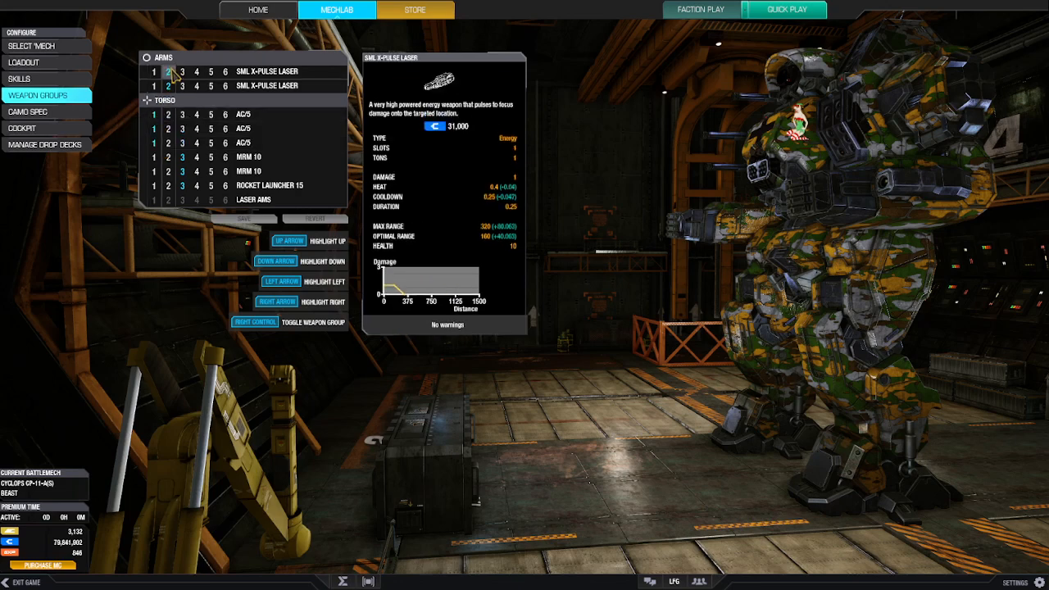
pyautogui.moveTo(167, 86)
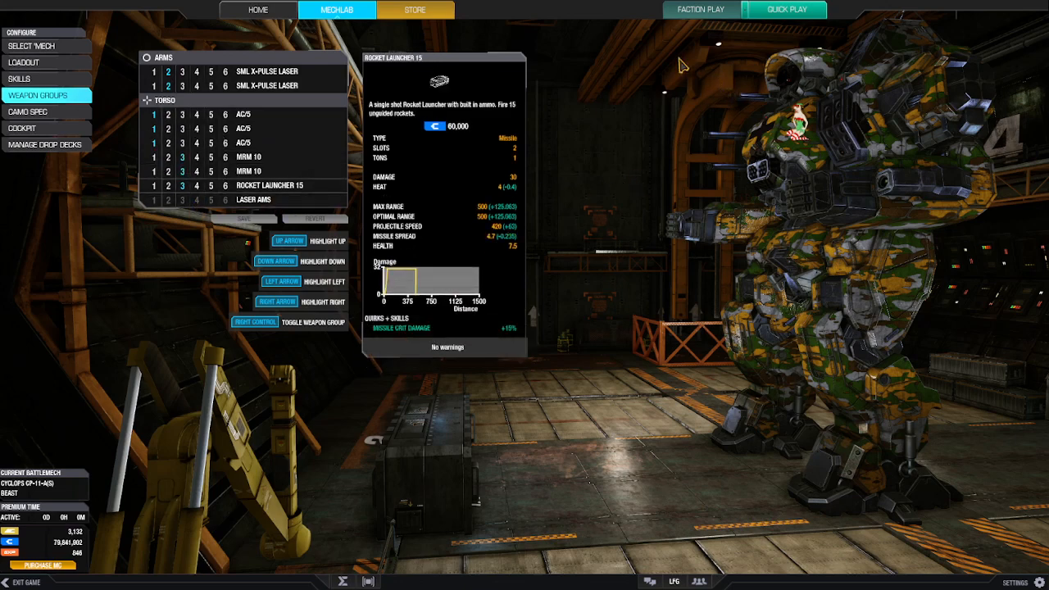
pyautogui.moveTo(257, 9)
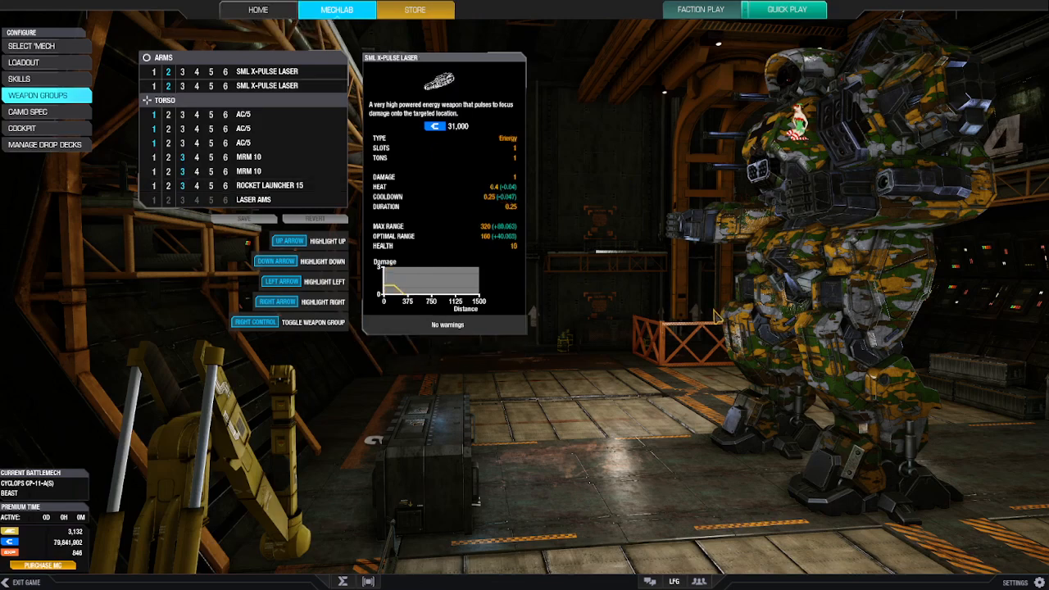
pyautogui.click(257, 9)
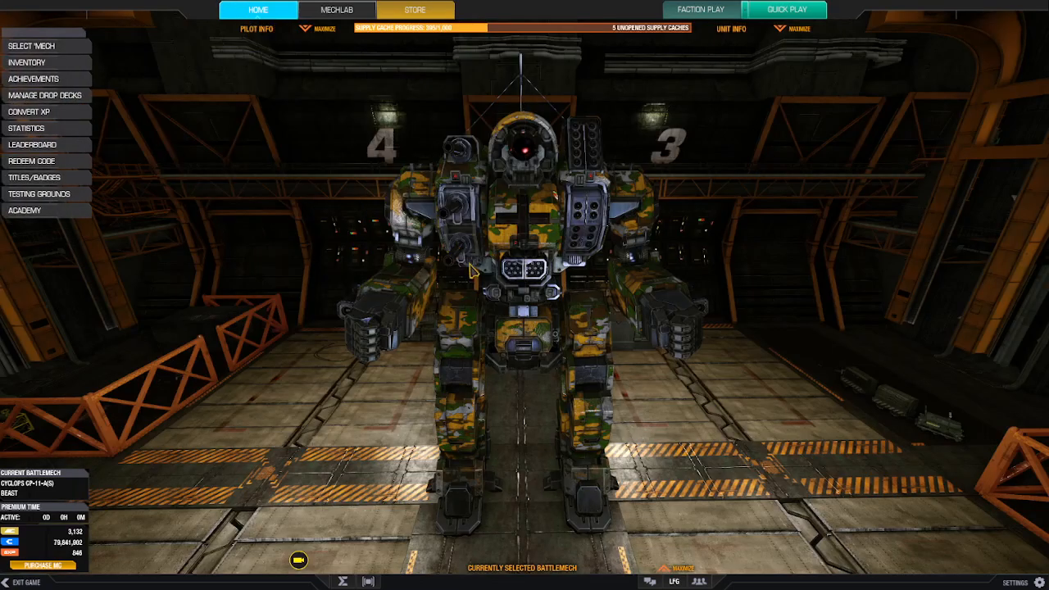